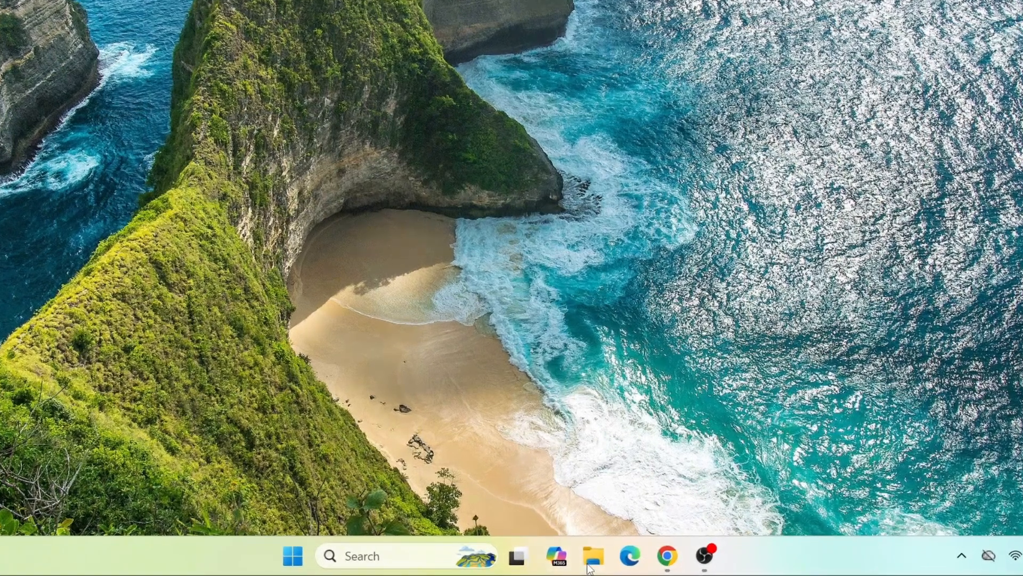
- Show This PC with the only drive, Local Disk (C:), 436 GB free of 464 GB
click(593, 557)
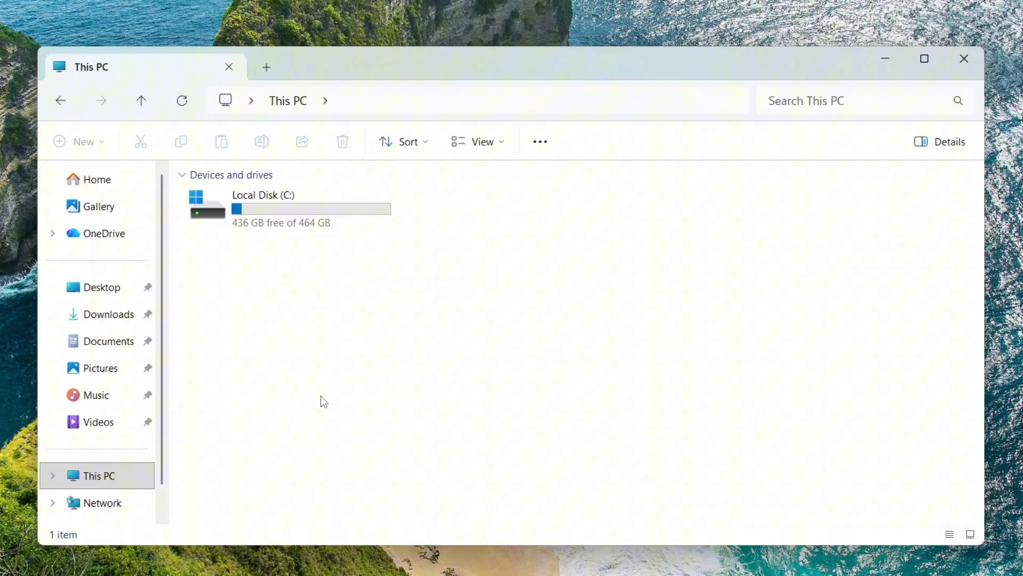
click(280, 209)
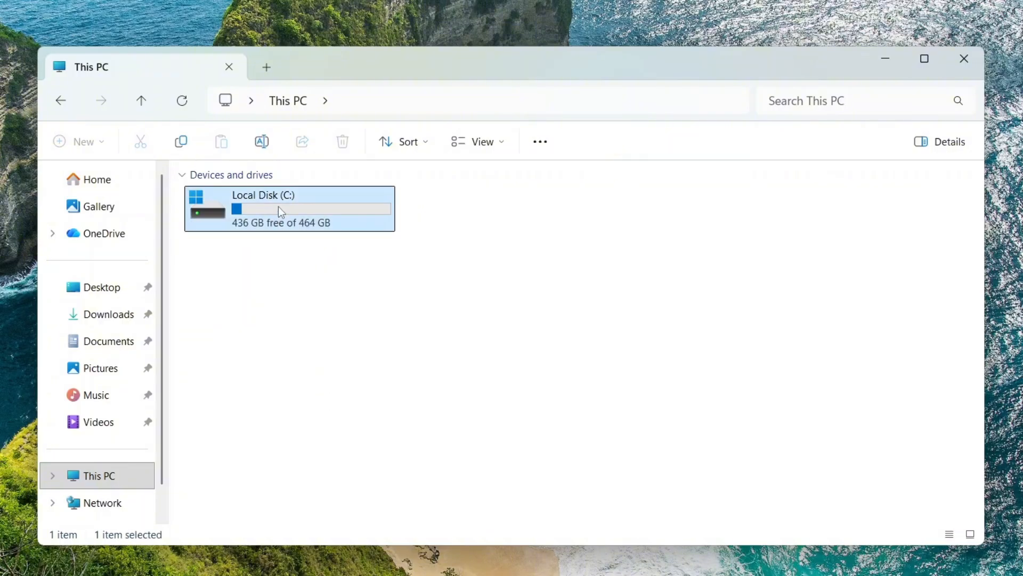
click(356, 293)
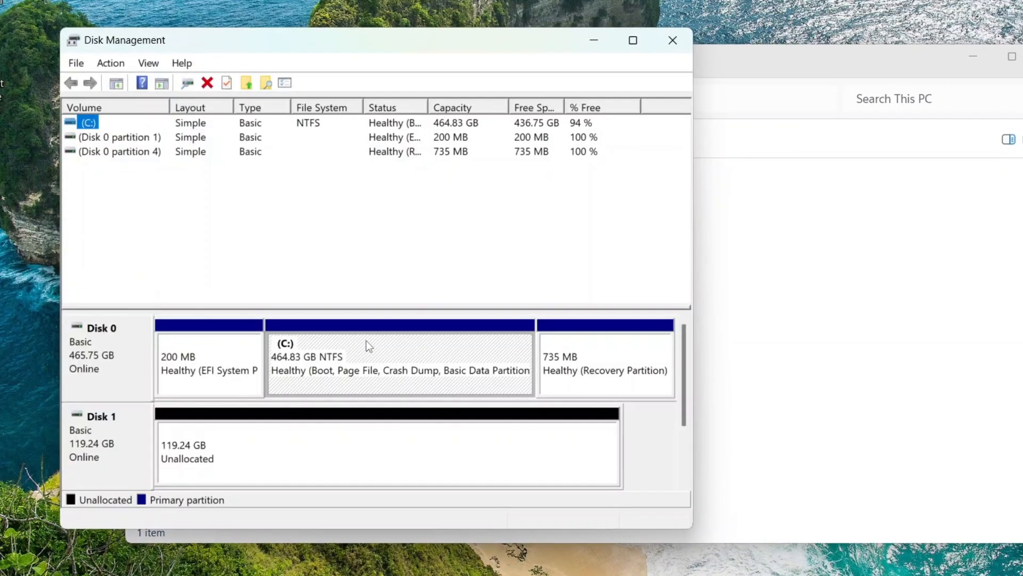
- Create a new NTFS simple volume D: from the 119.24 GB unallocated space on Disk 1
click(385, 452)
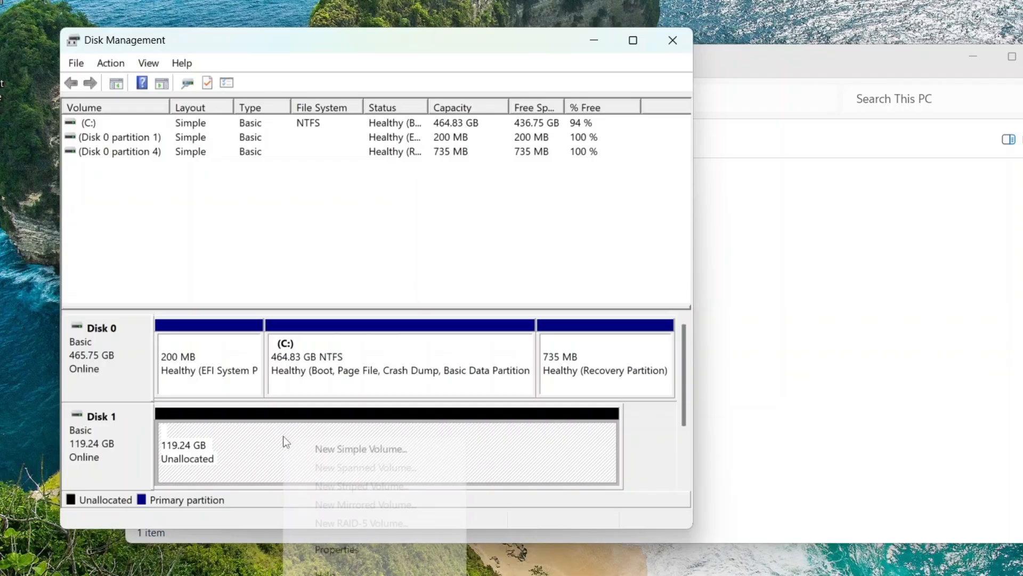
click(360, 449)
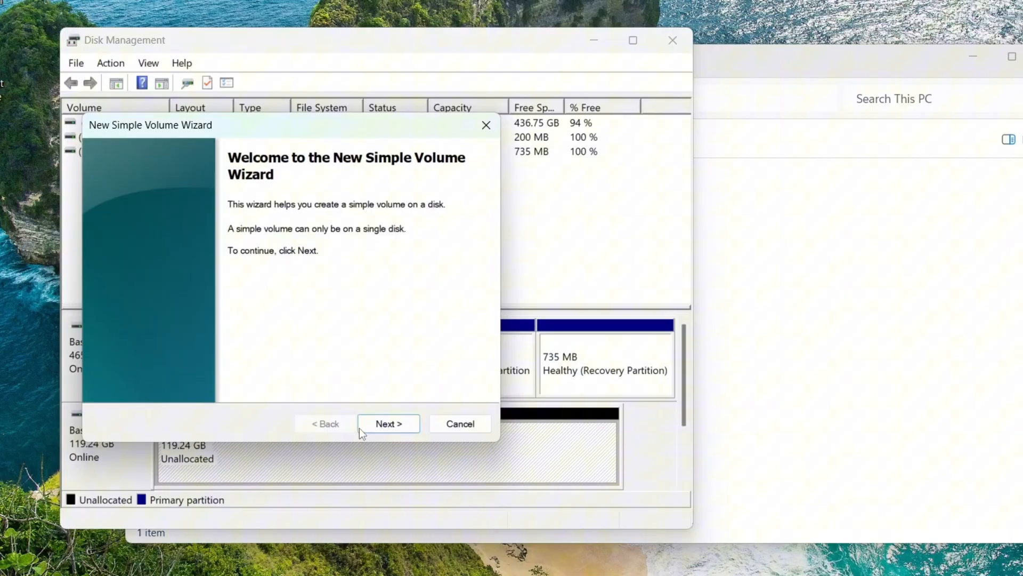
click(387, 423)
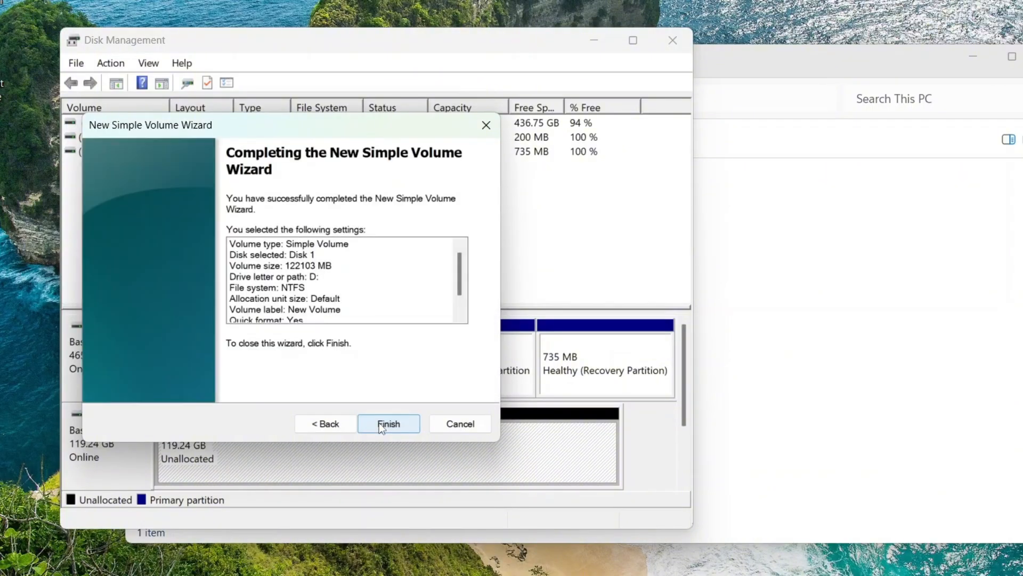
click(388, 423)
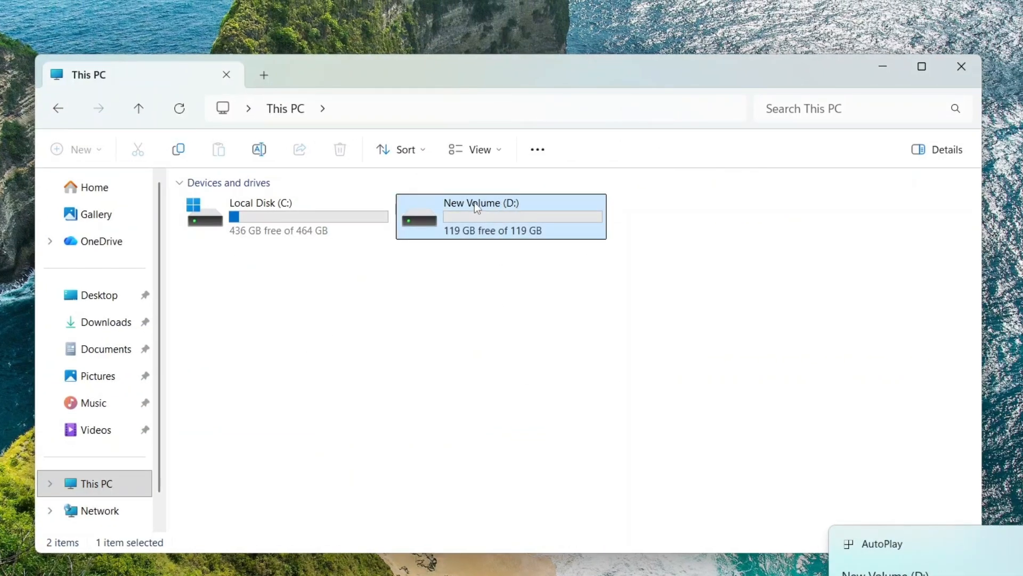
mouse_move(474, 208)
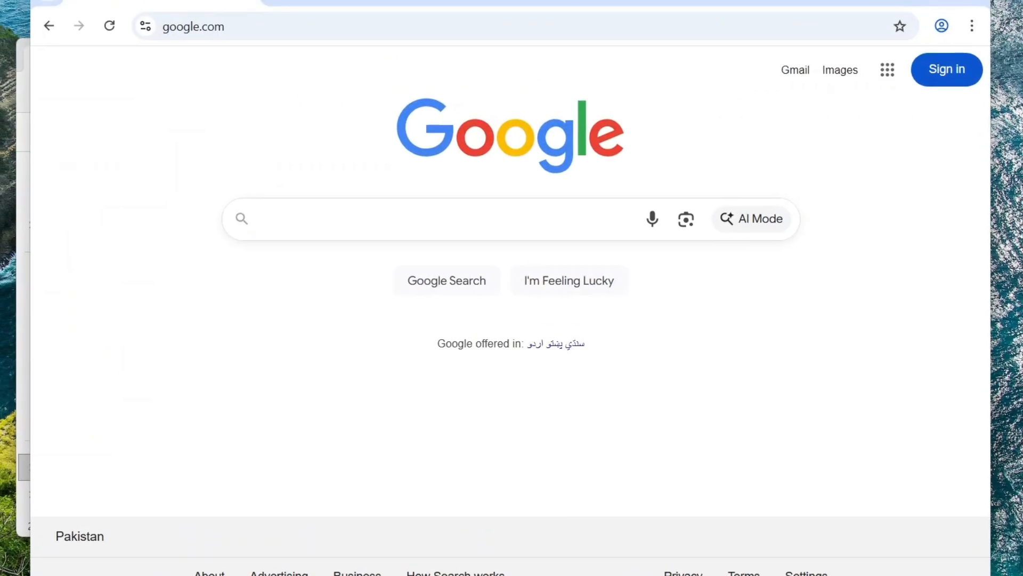
- Search Google for diskgenius and start the free installer download from diskgenius.com
text(diskgen)
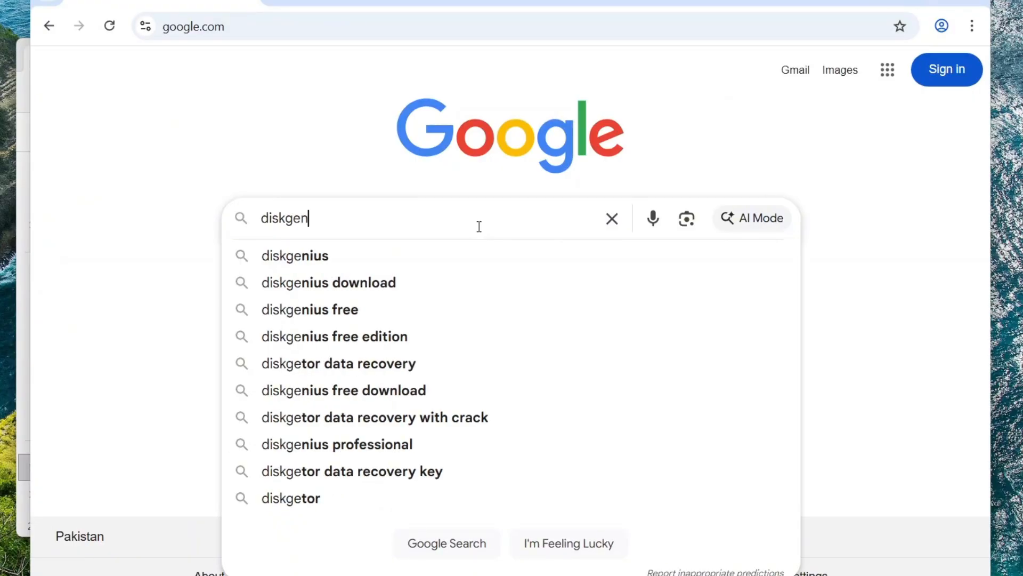
click(294, 255)
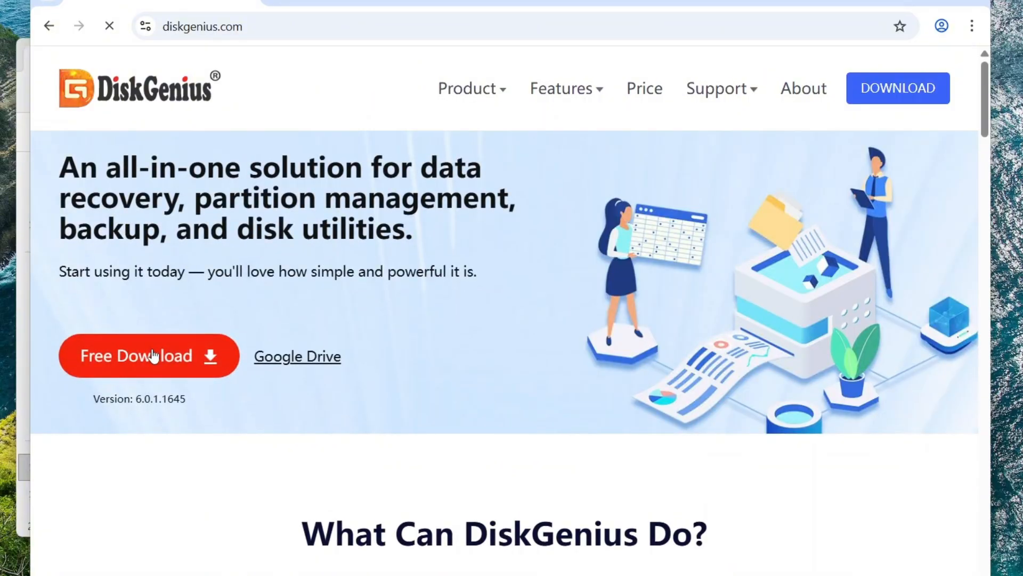
click(148, 356)
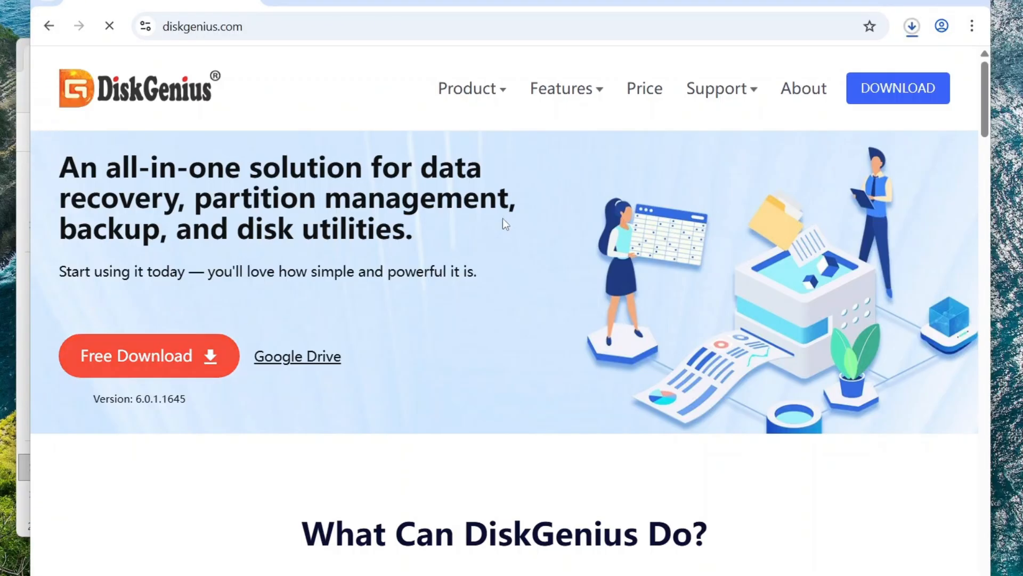
click(911, 26)
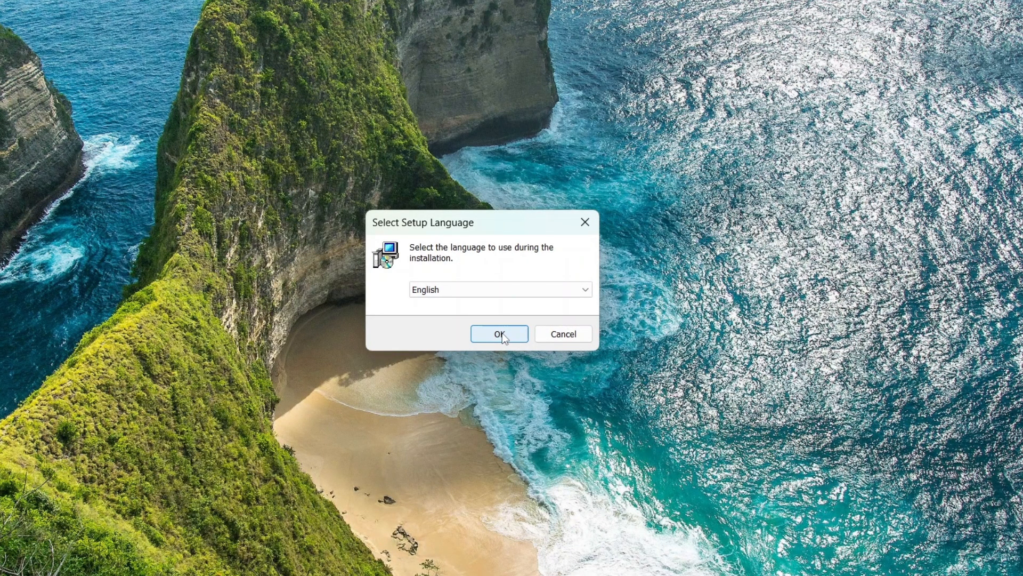
- Install DiskGenius V6.0.1 in English to the default folder and launch it without opening the website
click(499, 333)
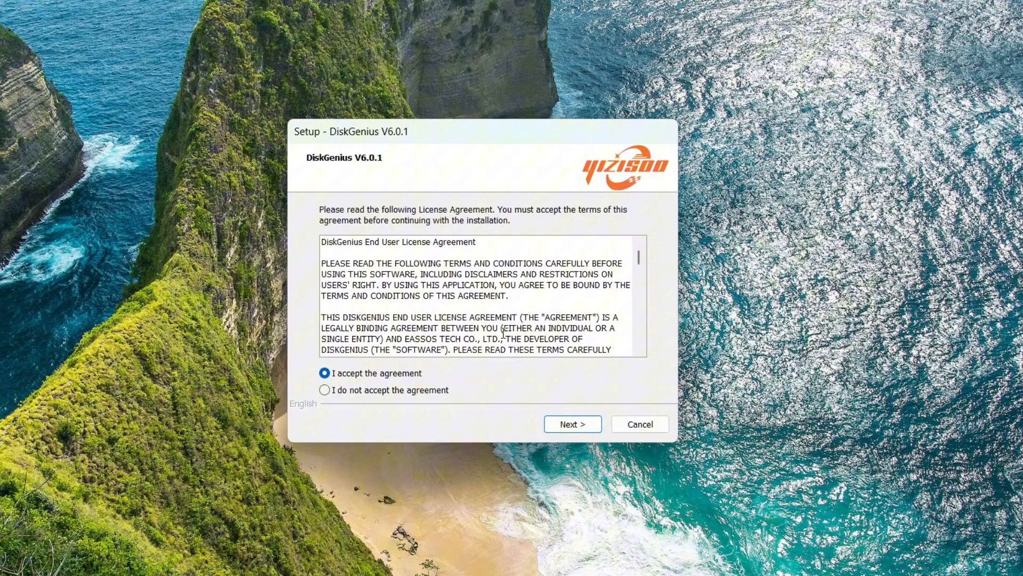
click(572, 423)
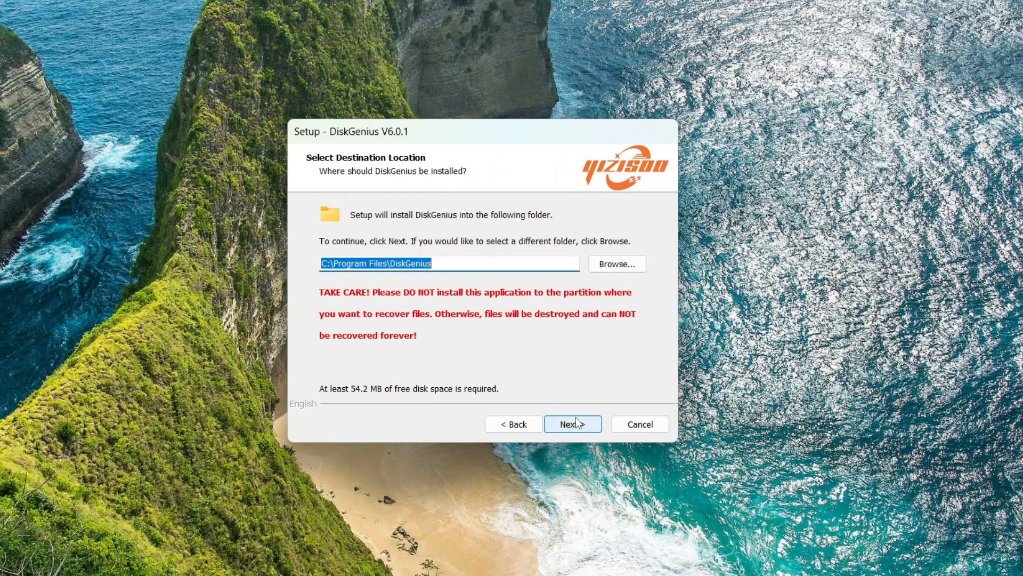
click(571, 423)
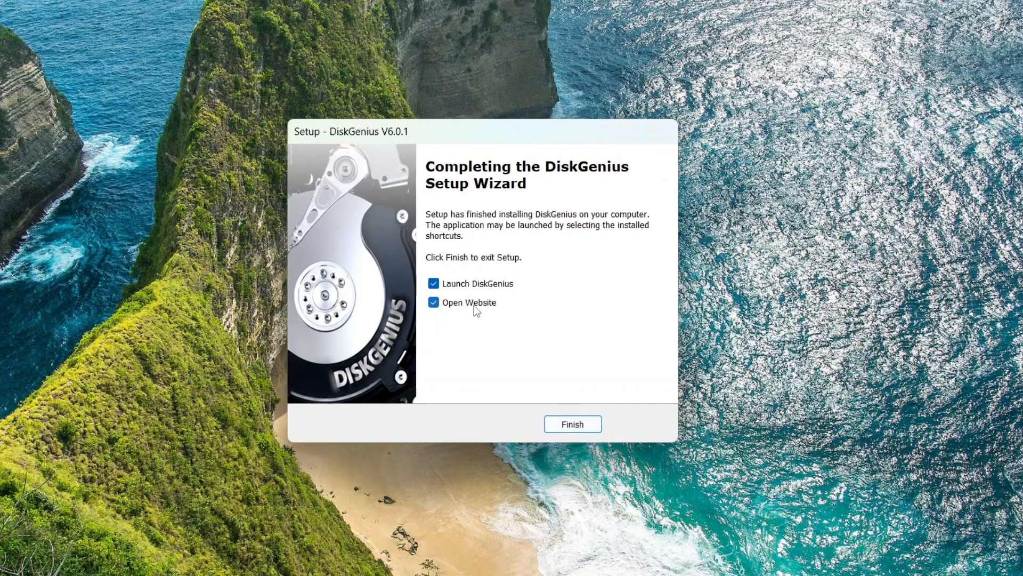
click(434, 301)
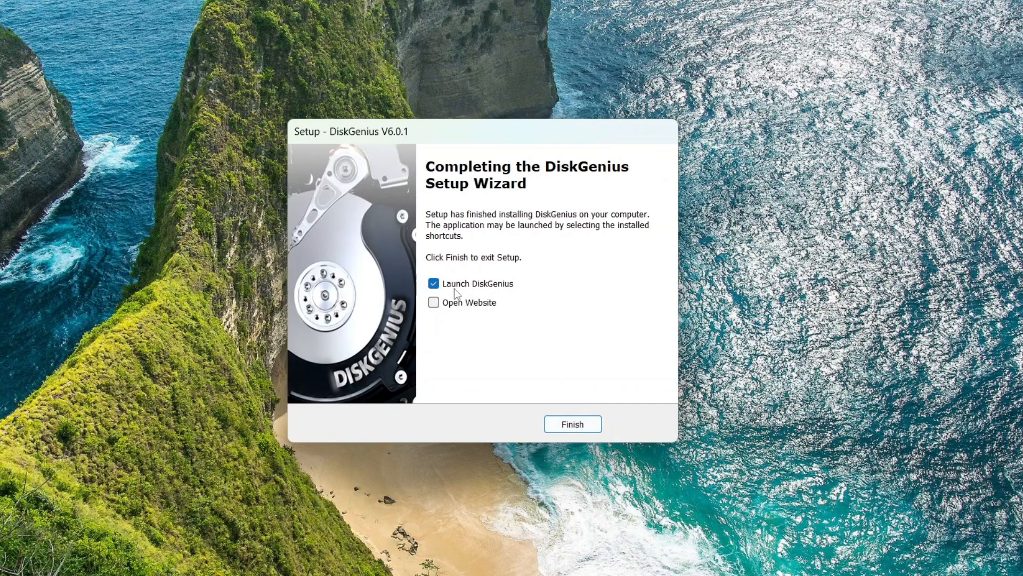
click(571, 424)
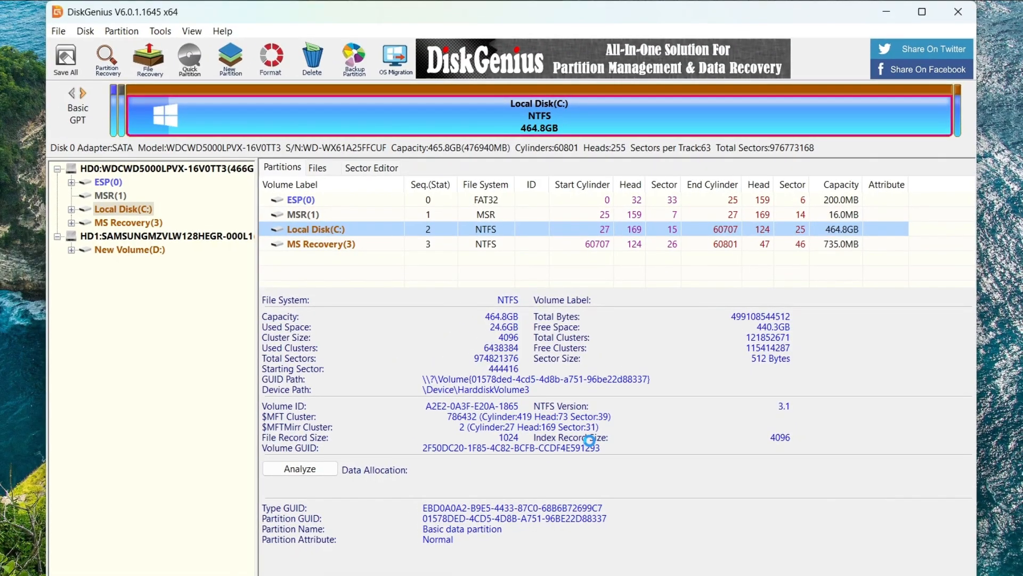
mouse_move(590, 444)
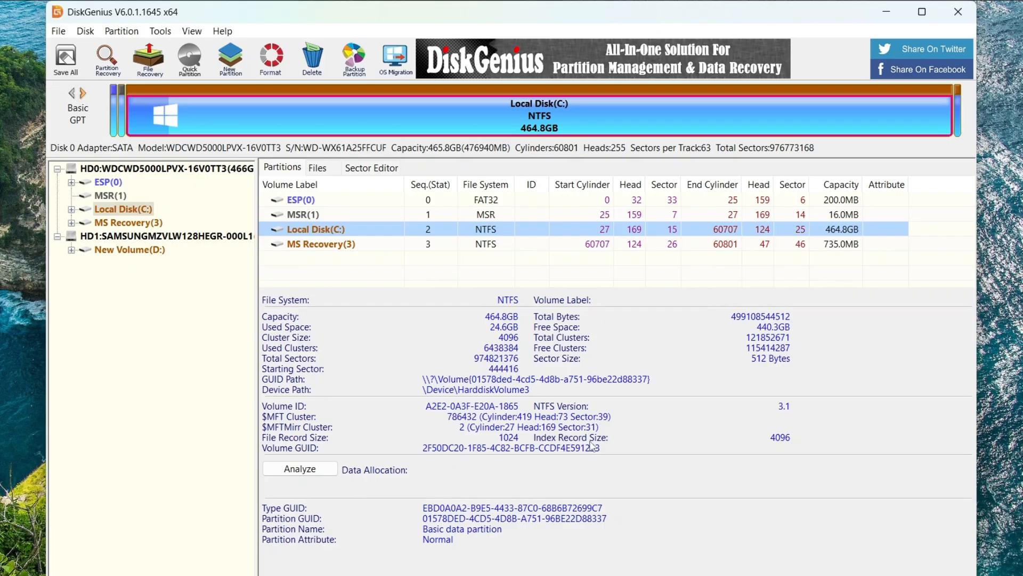
mouse_move(388, 298)
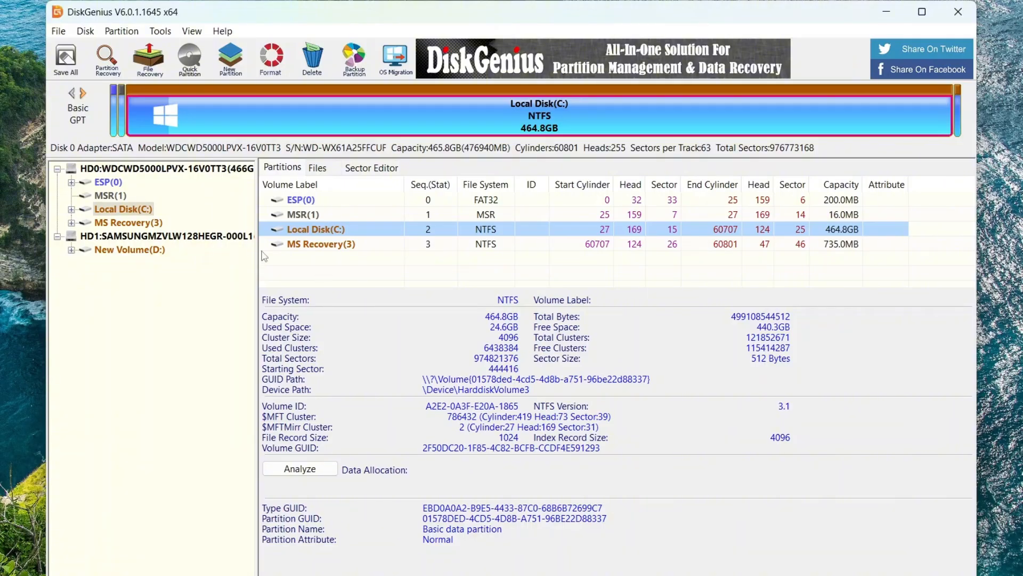
- Inspect the 465.8GB WDC SATA disk and the 119.2GB Samsung NVMe SSD in the disk tree
click(163, 168)
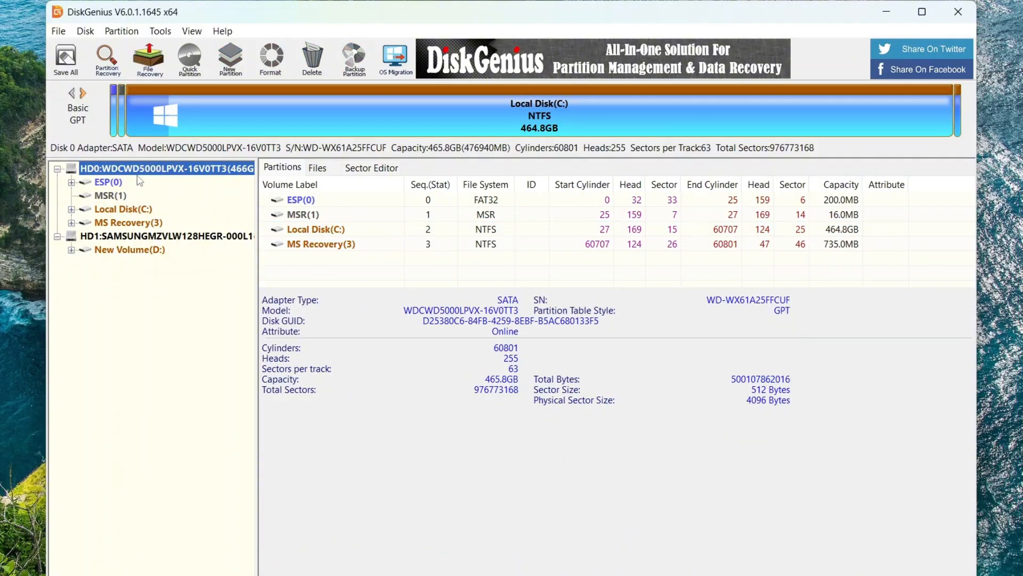
click(163, 236)
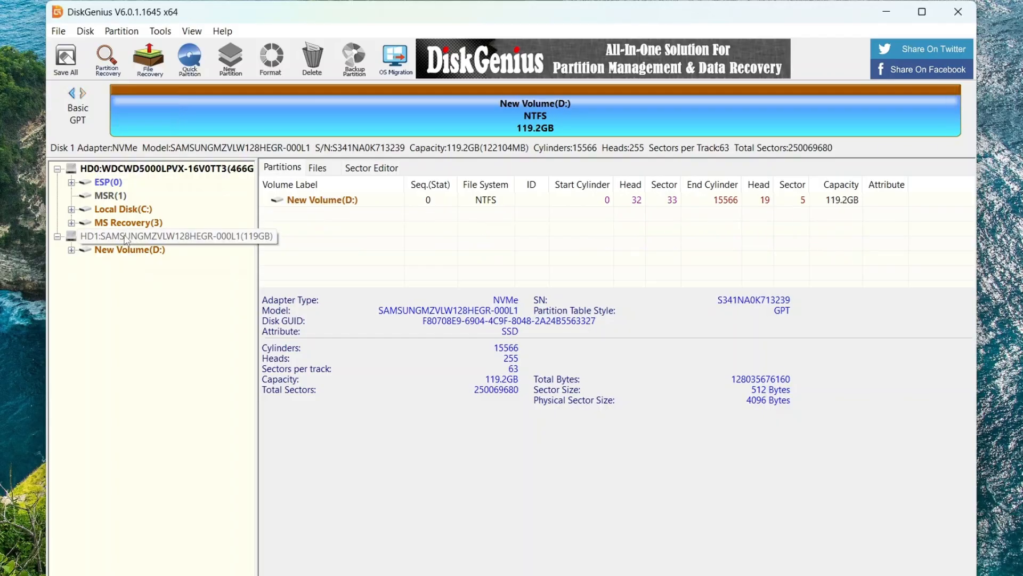
click(169, 236)
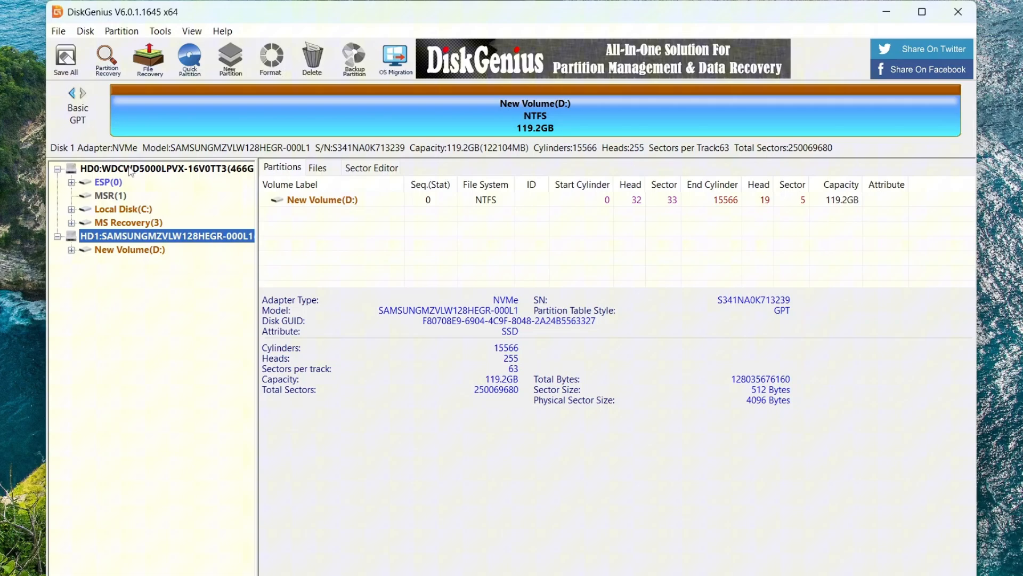
click(163, 169)
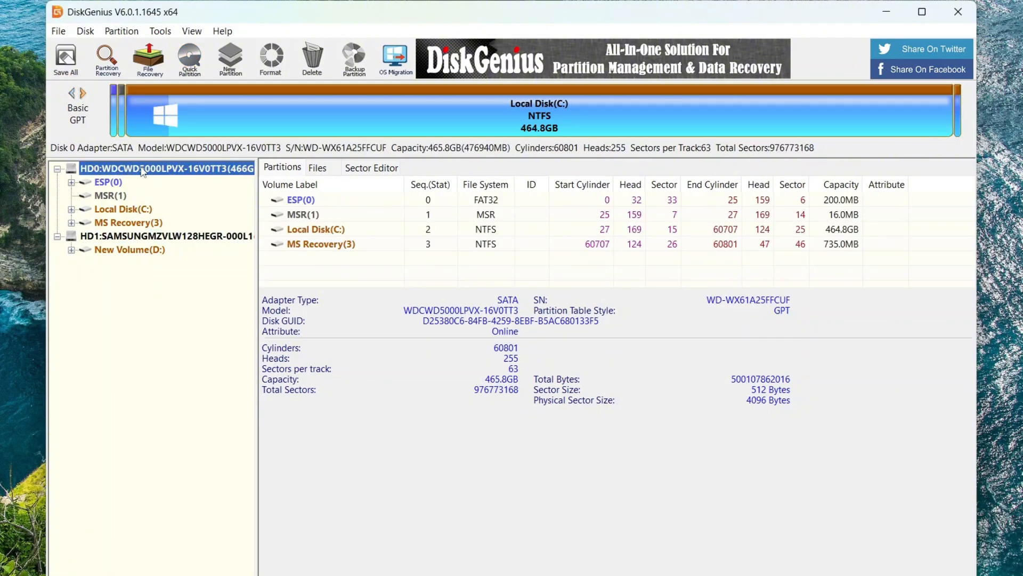
click(160, 31)
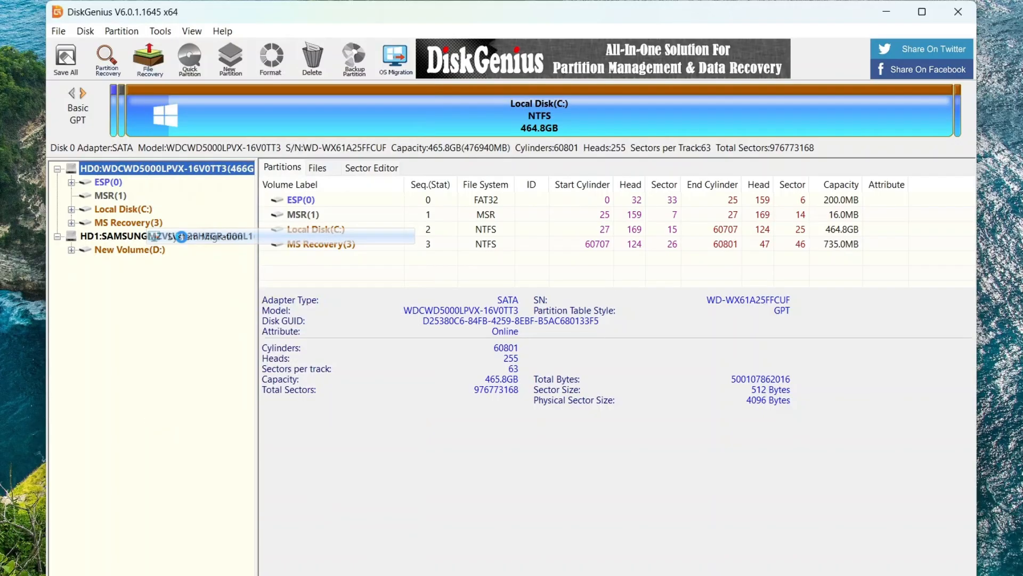
- Start OS Migration with New Volume (D:) 119.2GB as target, accepting the overwrite warning
click(395, 58)
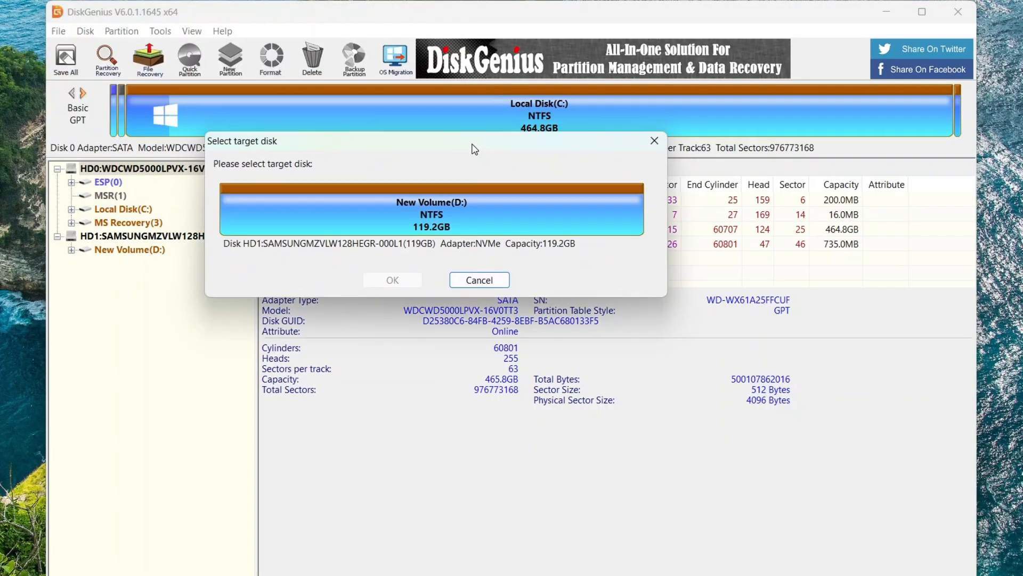
mouse_move(449, 184)
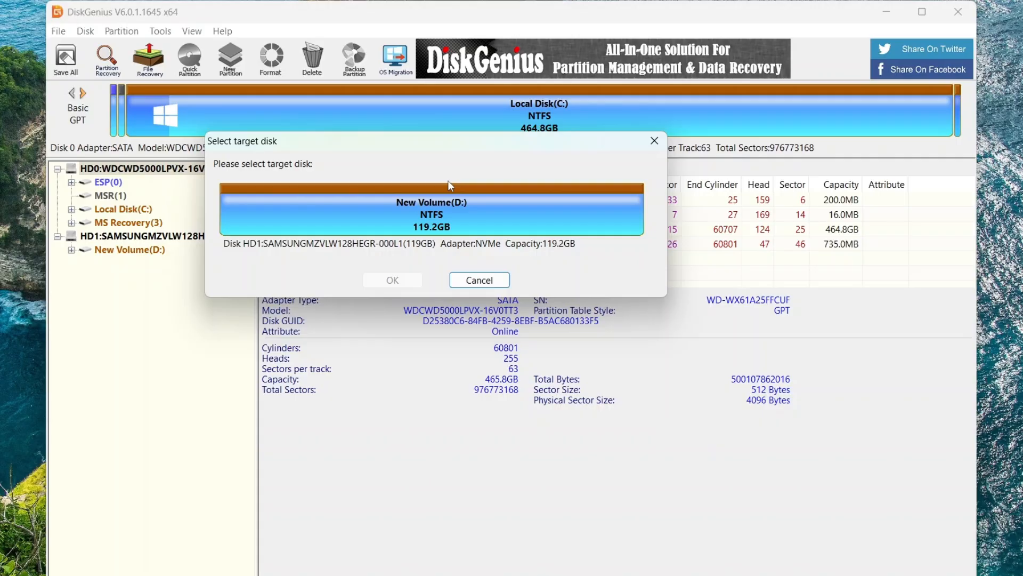
click(432, 209)
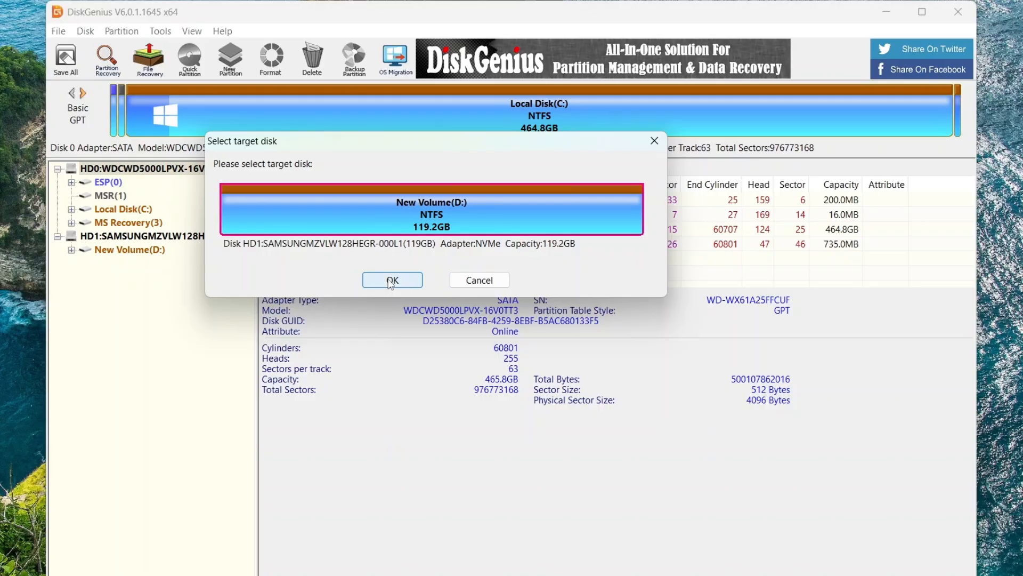
click(391, 279)
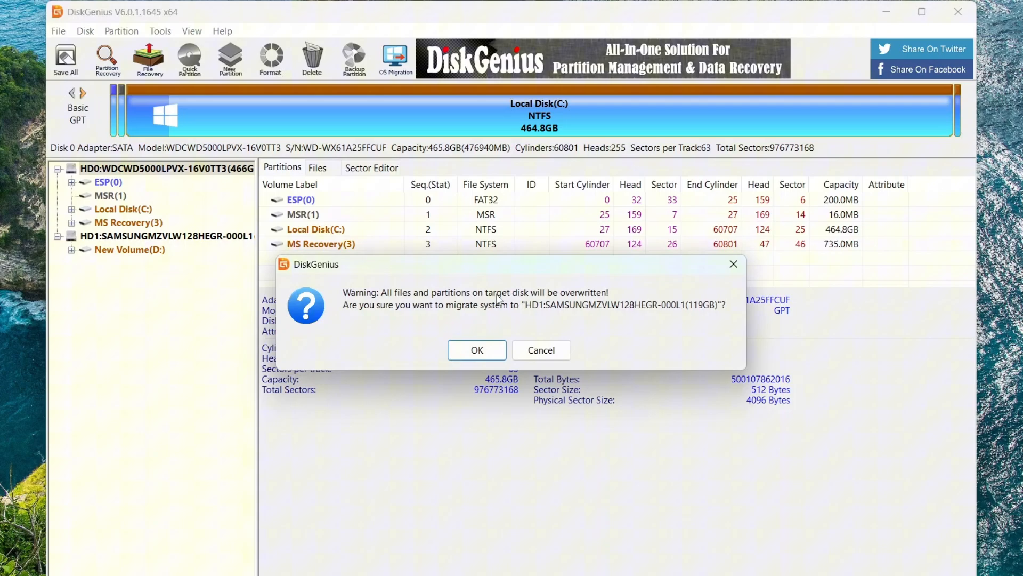
mouse_move(660, 310)
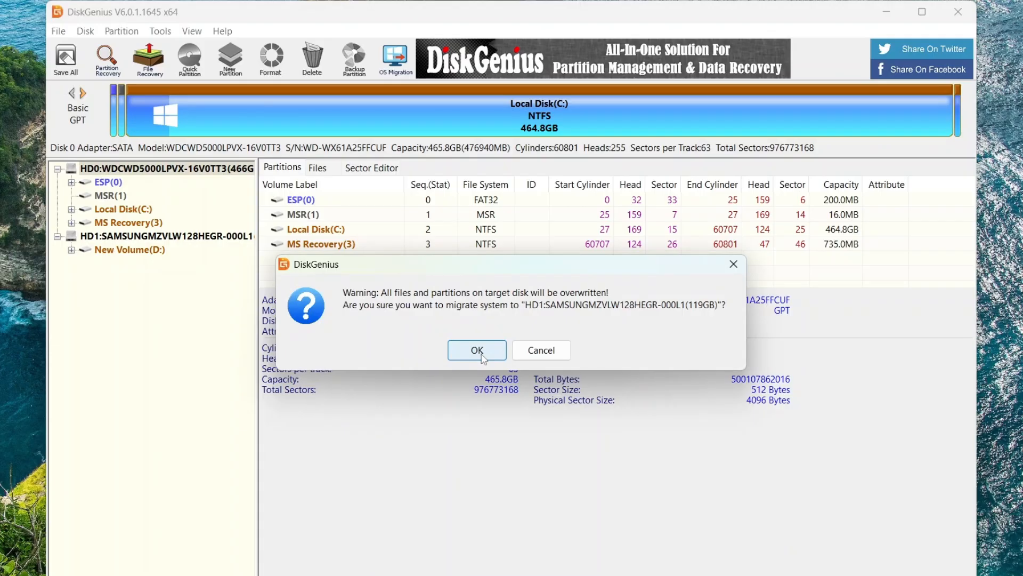
click(476, 350)
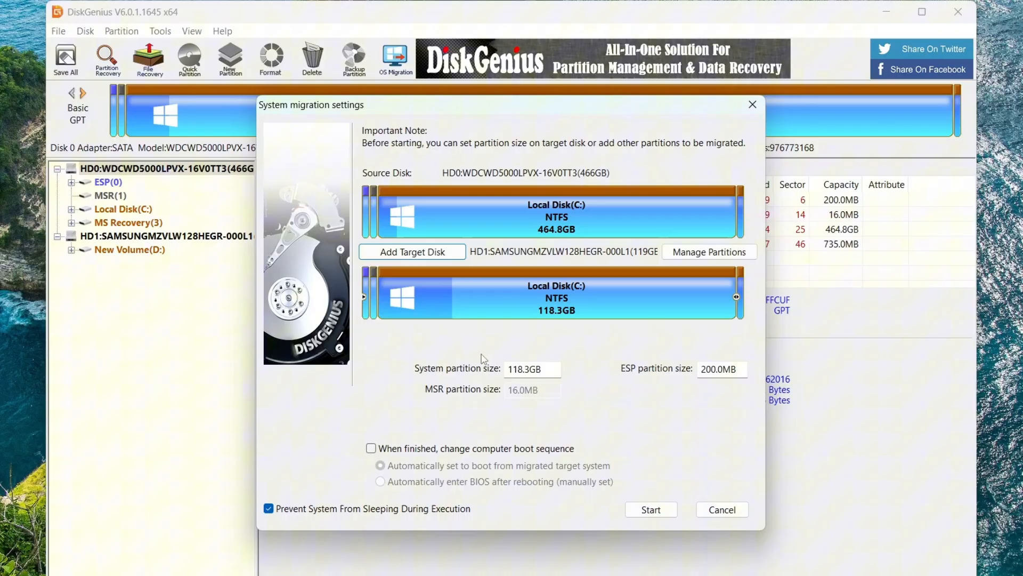
- Enable changing the boot sequence when finished and start the migration, confirming the overwrite
click(554, 212)
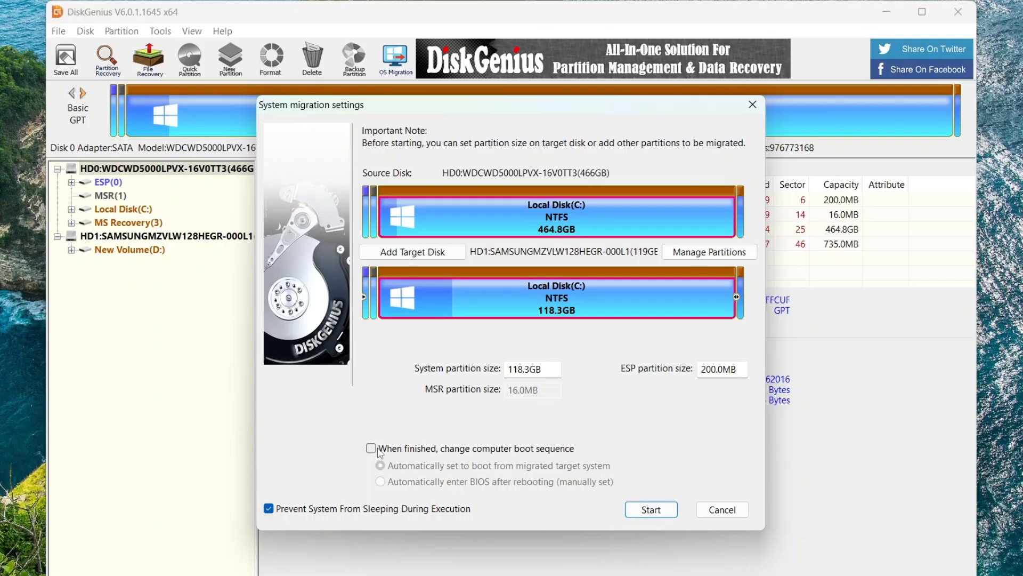
click(371, 448)
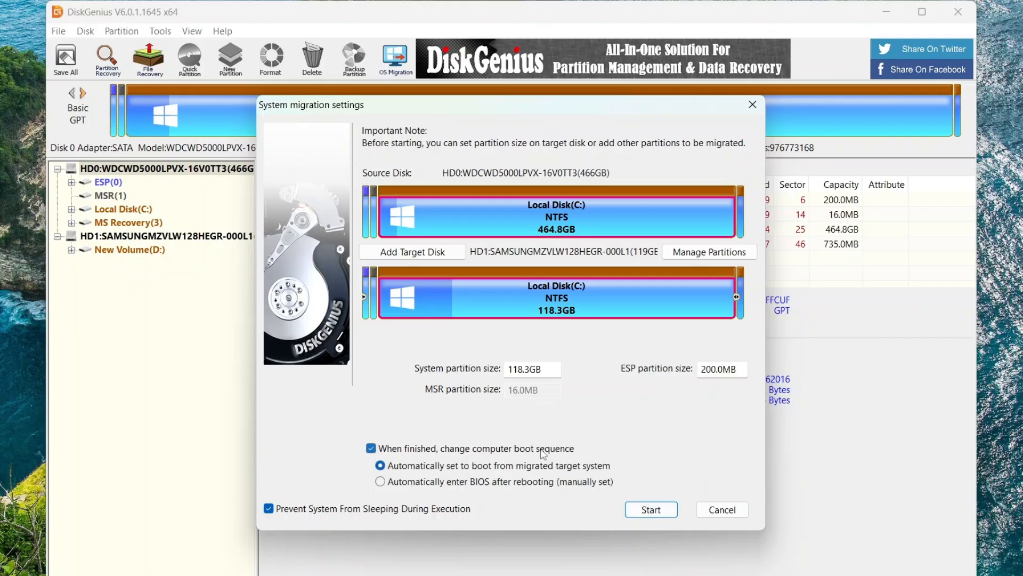
mouse_move(544, 469)
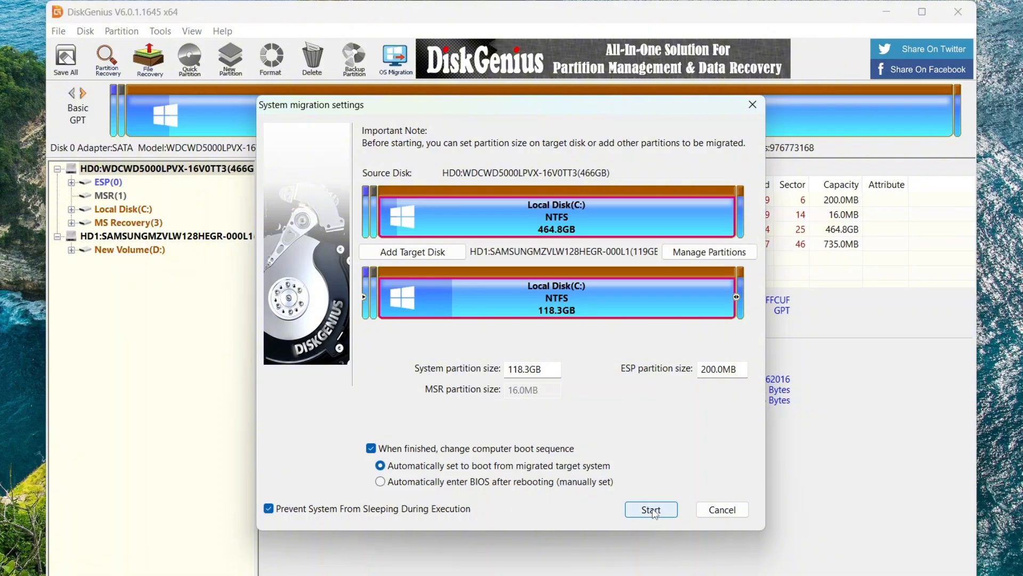
click(651, 509)
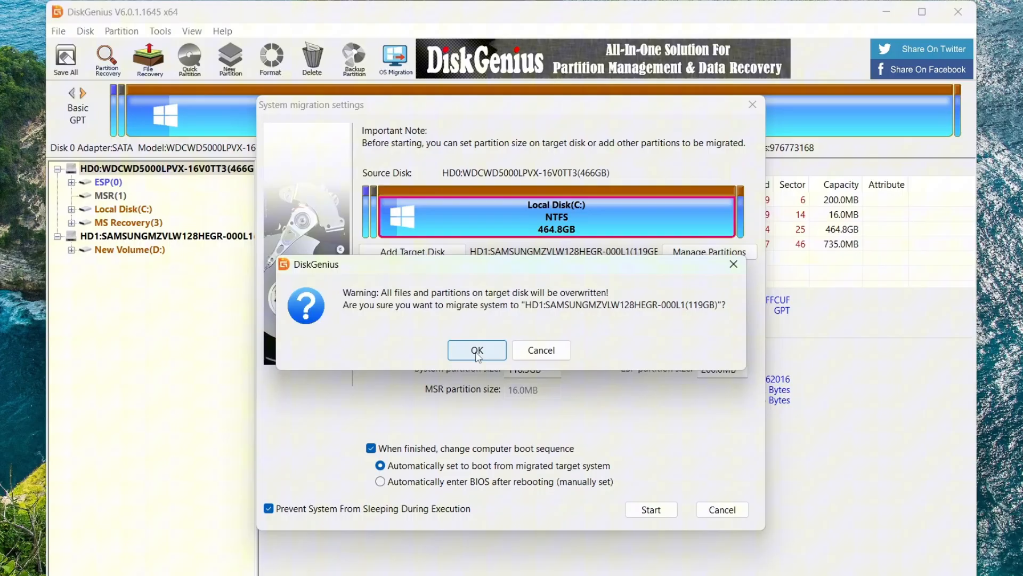
click(476, 350)
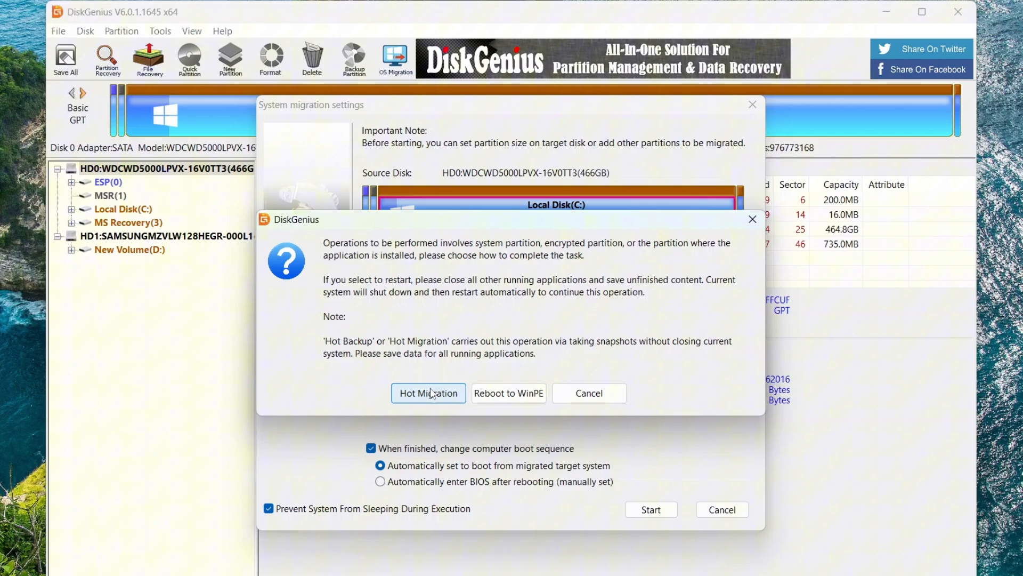
- Run a hot migration without shutting Windows down and restart when it completes
click(429, 393)
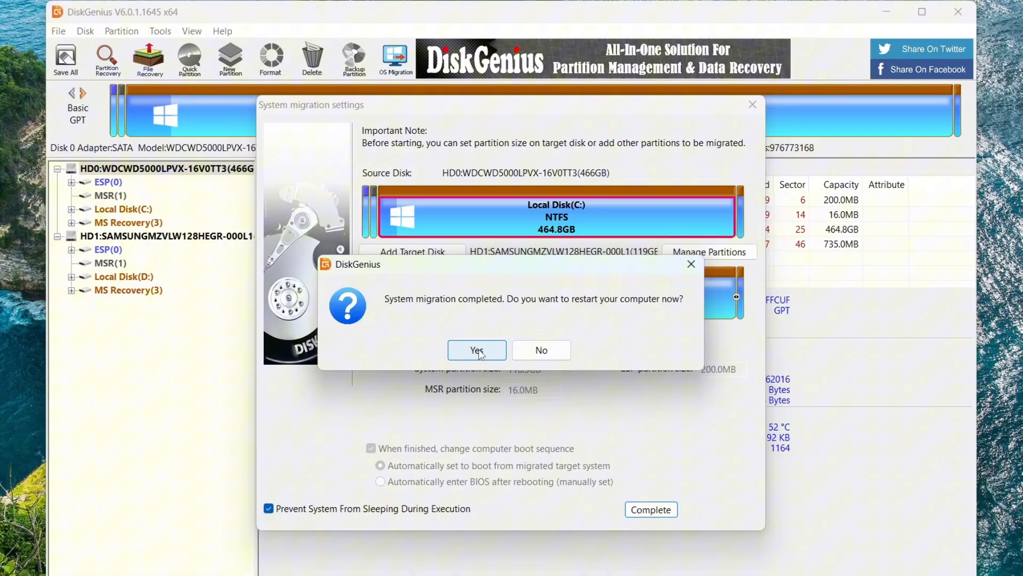
click(476, 349)
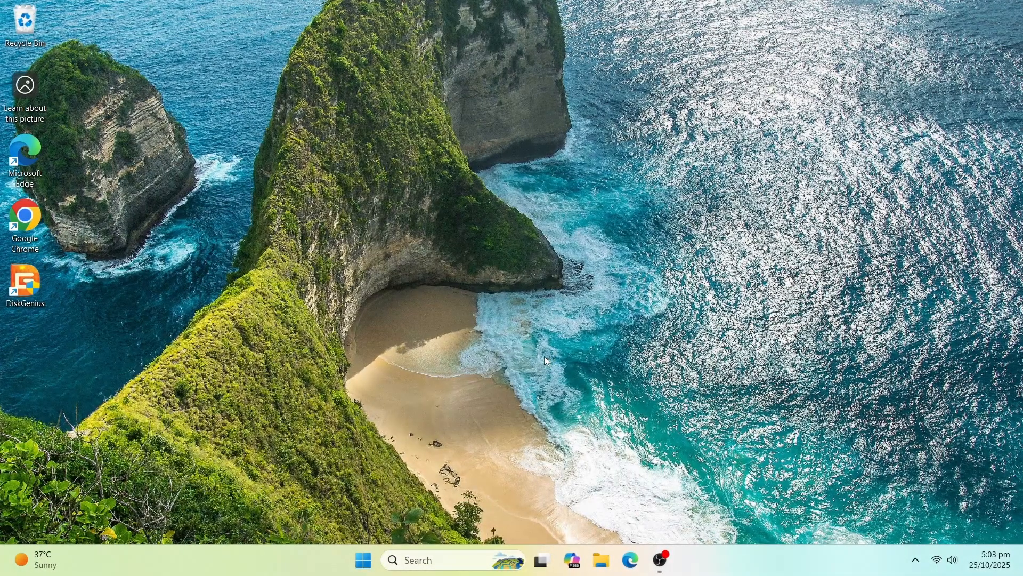
mouse_move(529, 354)
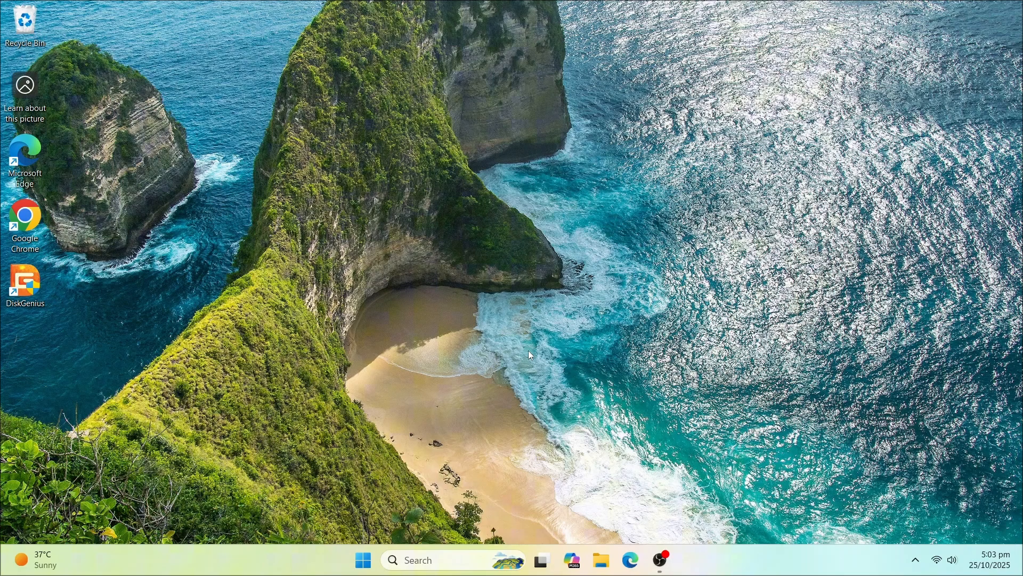
mouse_move(546, 450)
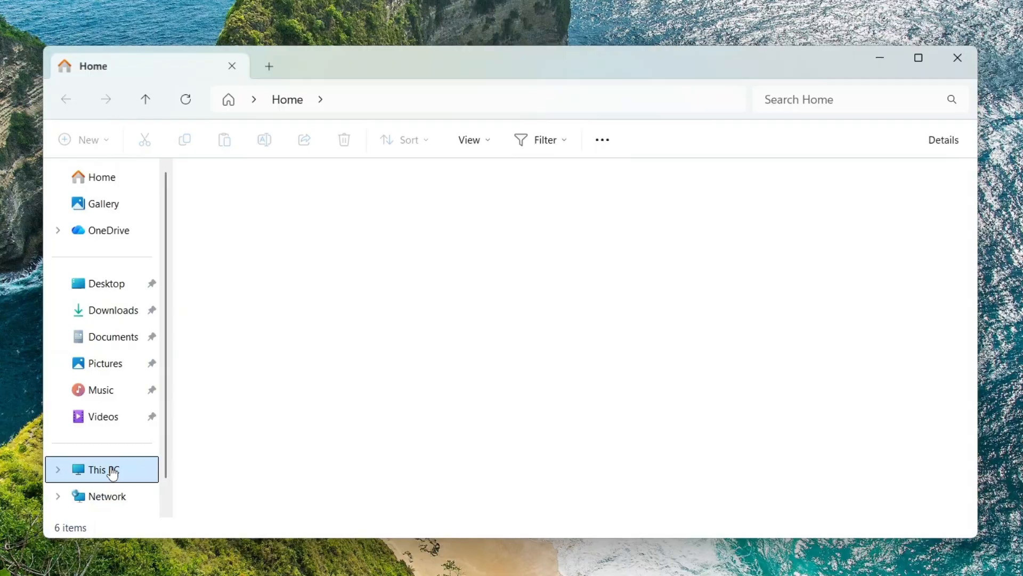
- Check C: is the 118 GB disk and the 464 GB D: still holds the Windows folders
click(101, 469)
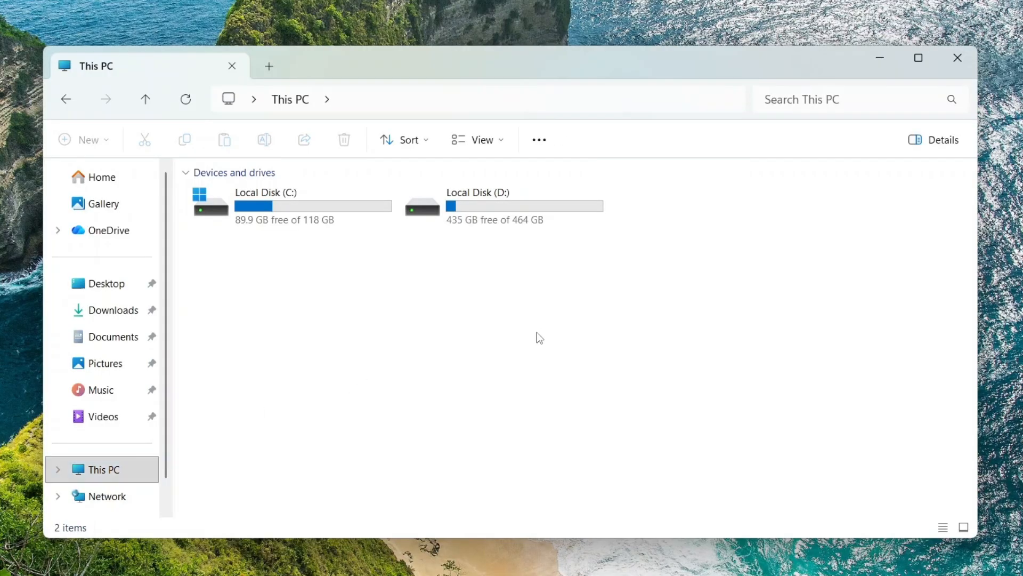
click(280, 206)
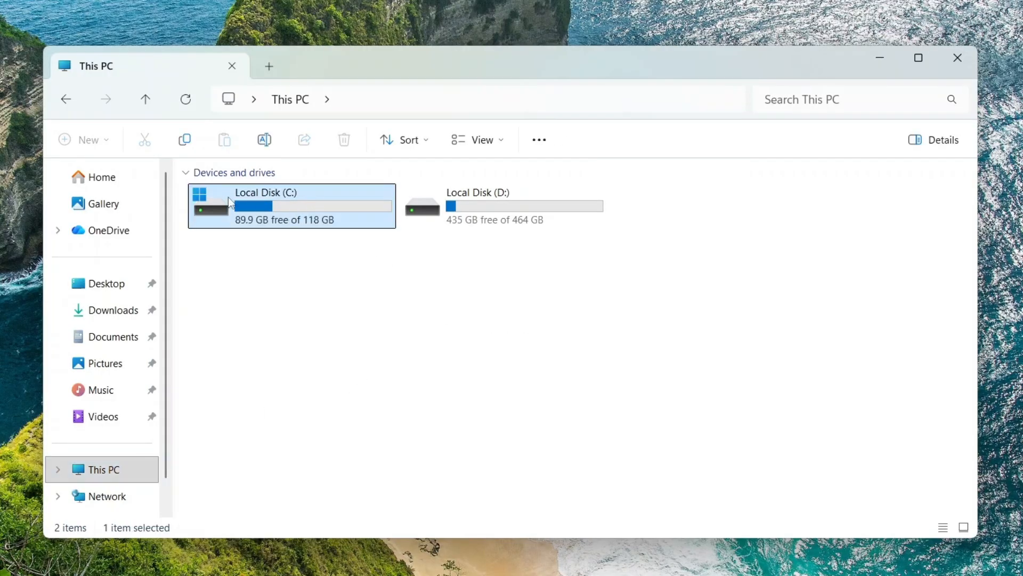
click(502, 205)
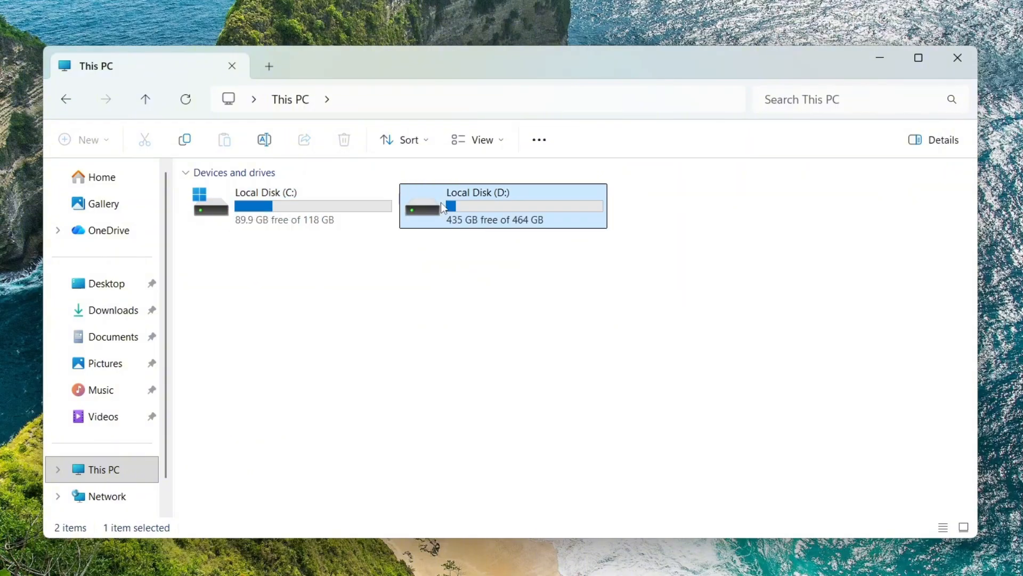
double_click(502, 206)
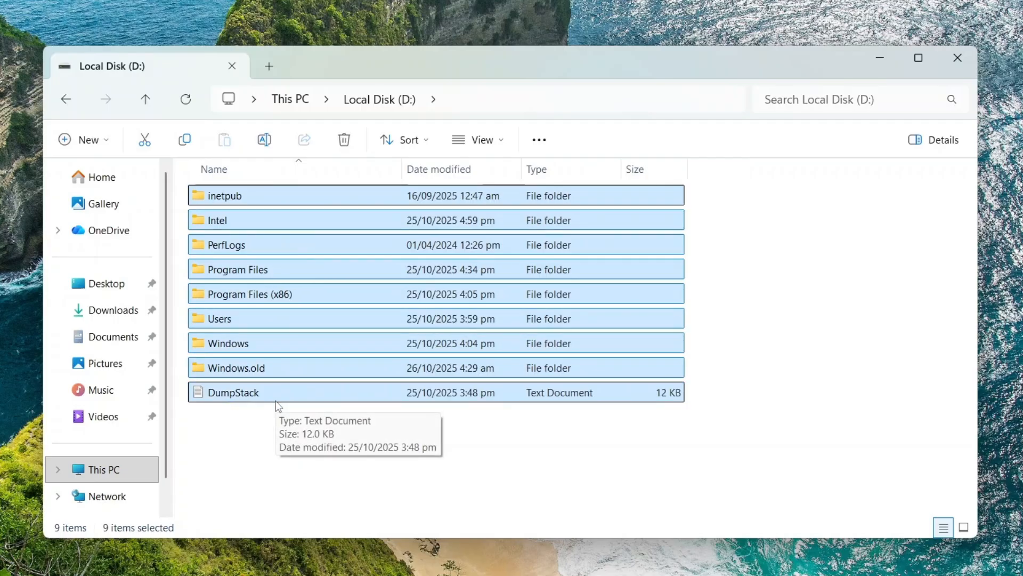
click(289, 99)
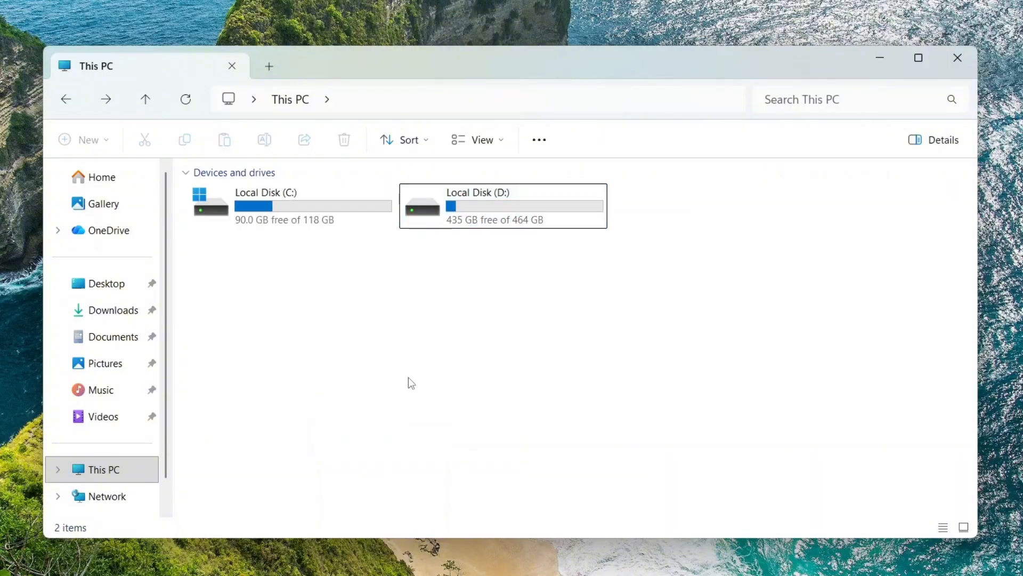
click(477, 205)
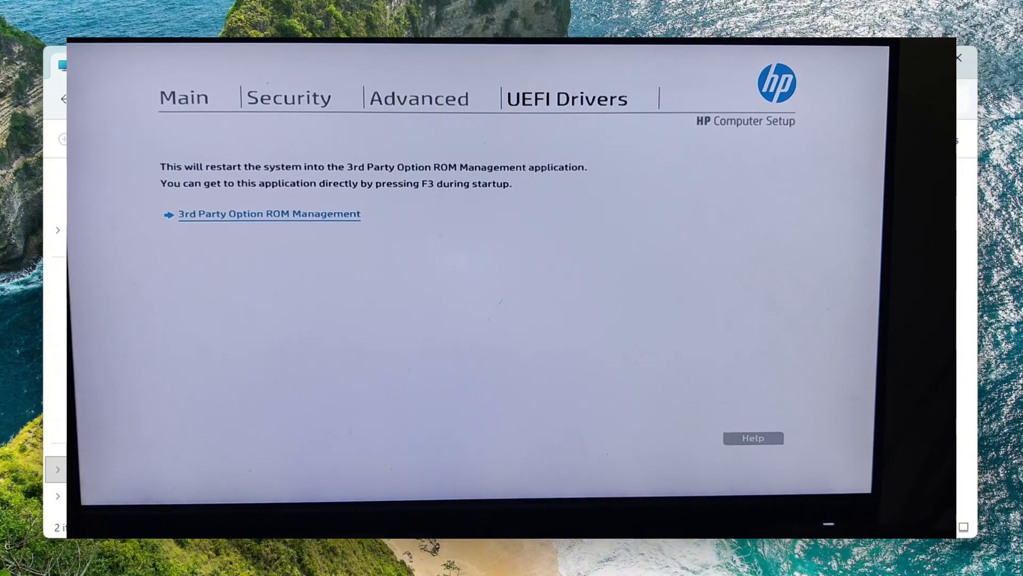
- Switch HP Computer Setup to the Main page with the save-and-exit choices
click(183, 98)
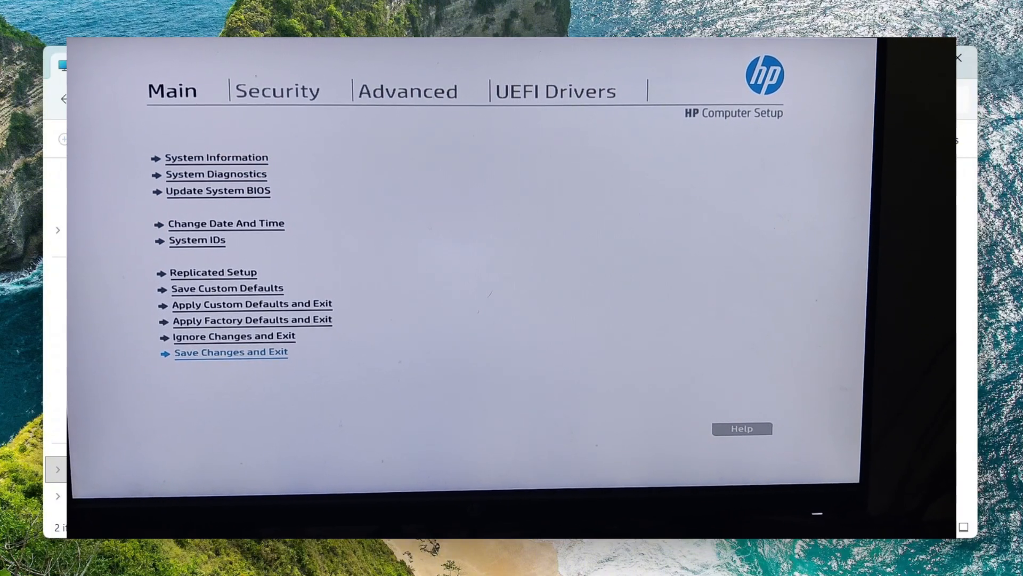